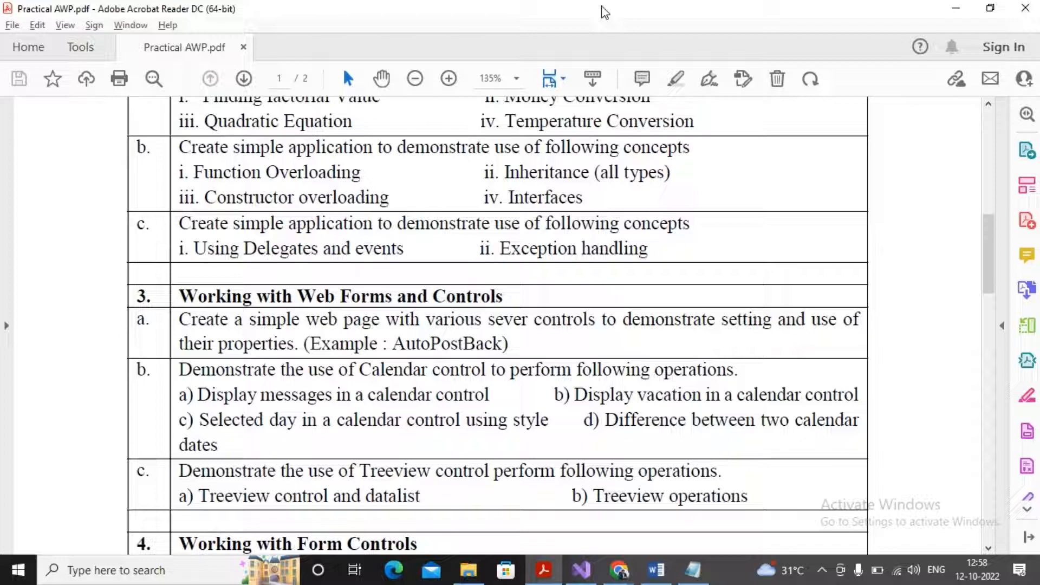
{"action": "mouse_move", "coordinate": [576, 546]}
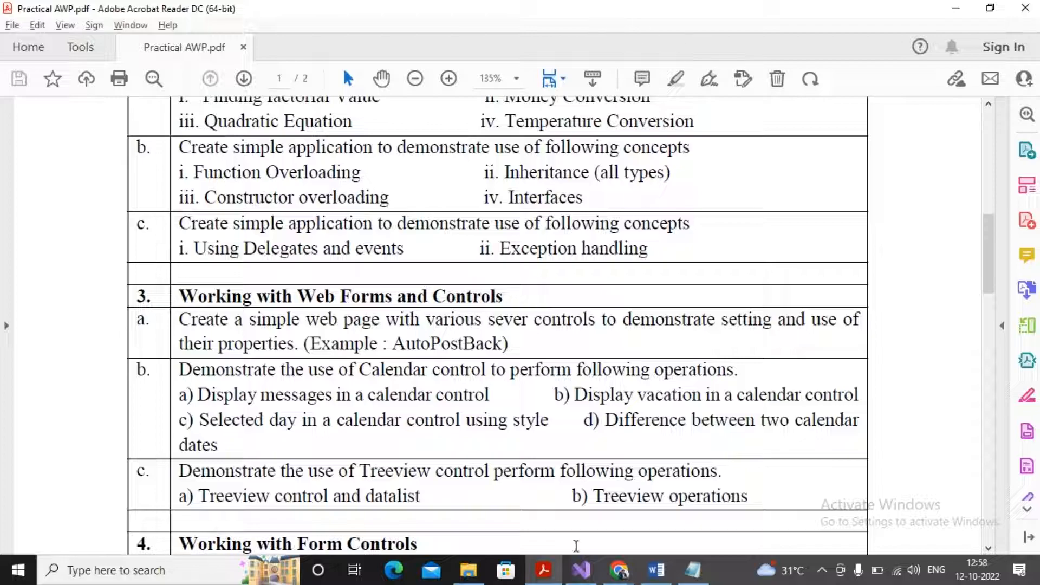
Switch from practical 3a in the PDF to the Visual Studio web form project.
{"action": "left_click", "coordinate": [580, 570]}
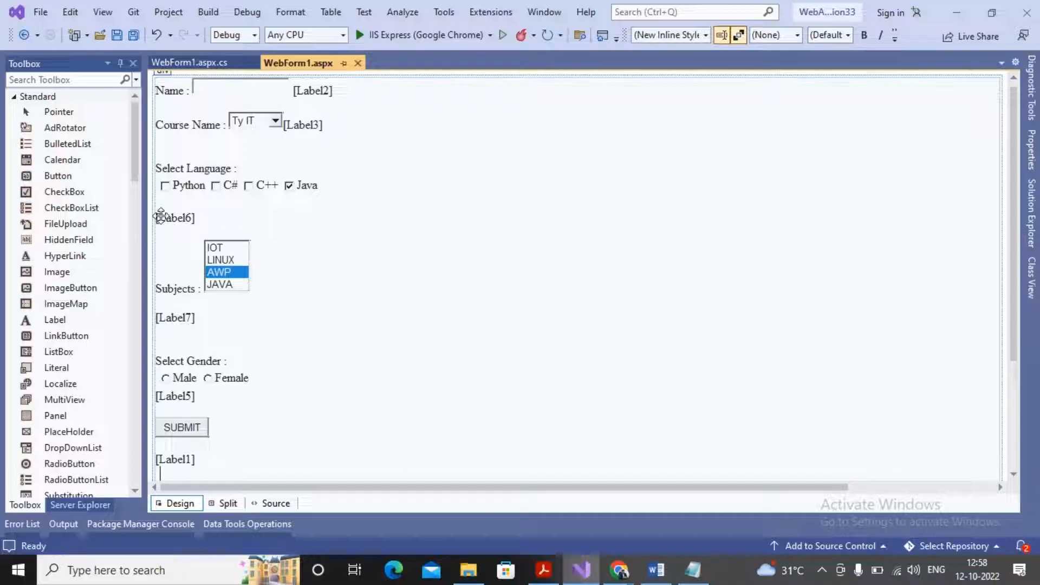
{"action": "left_click", "coordinate": [239, 91]}
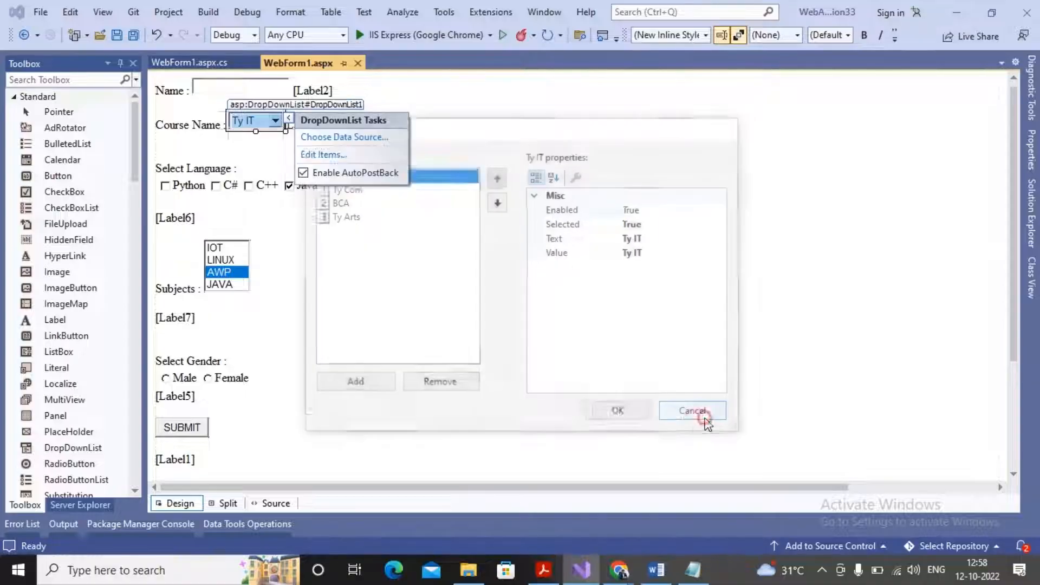
{"action": "left_click", "coordinate": [692, 410]}
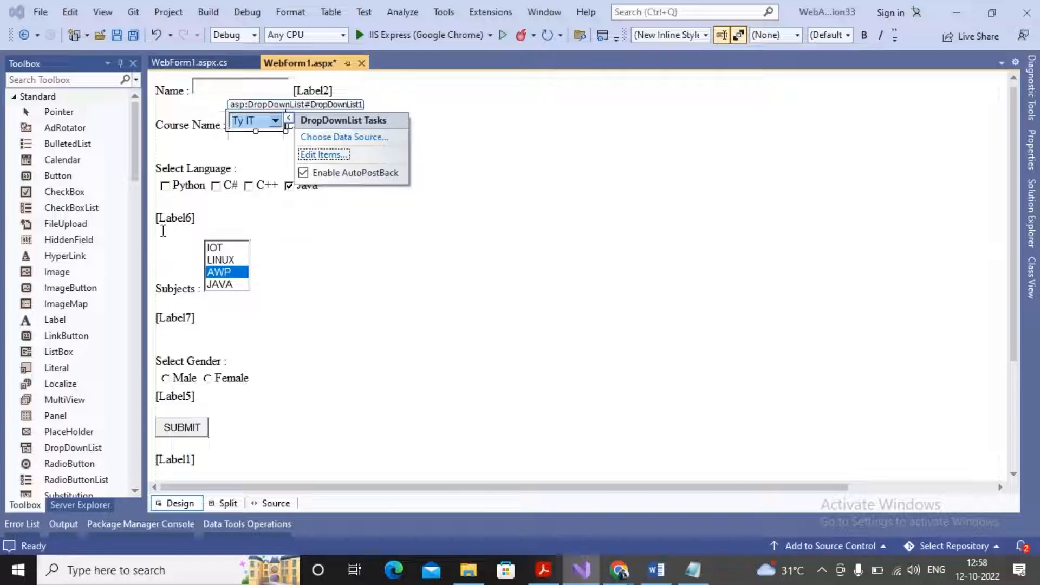
{"action": "mouse_move", "coordinate": [162, 219]}
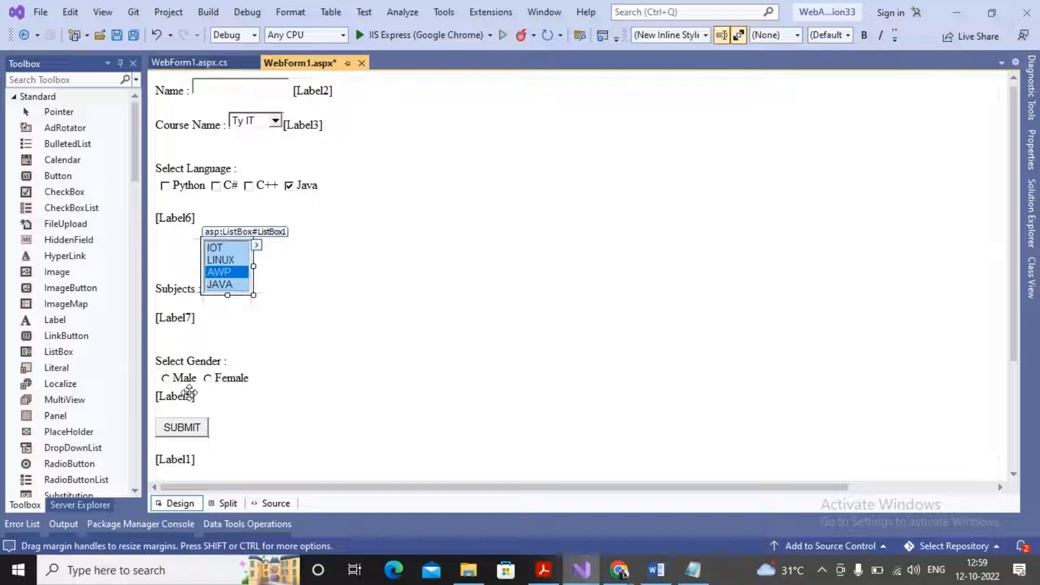
{"action": "mouse_move", "coordinate": [211, 384]}
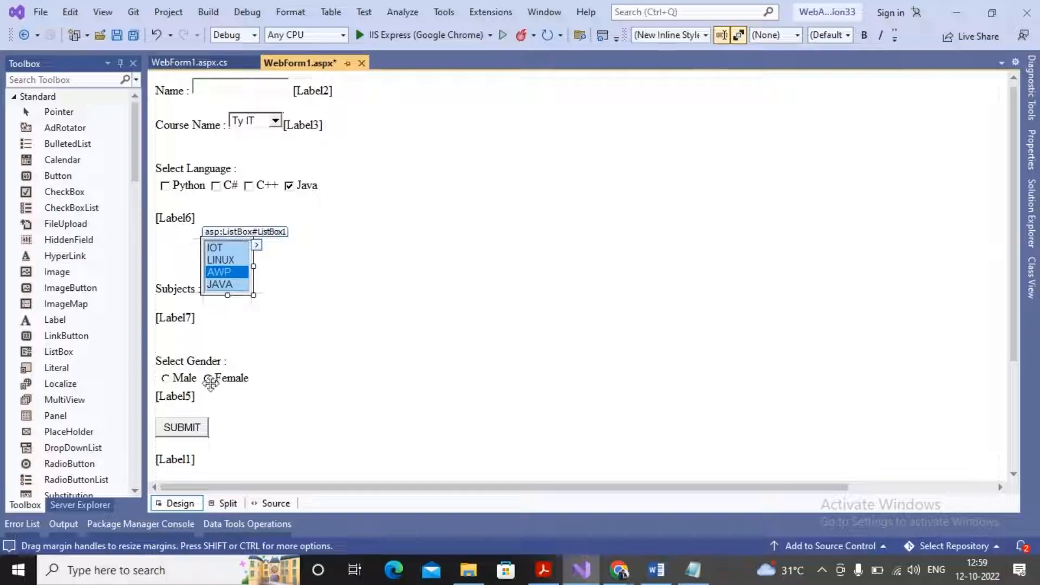
{"action": "left_click", "coordinate": [232, 378]}
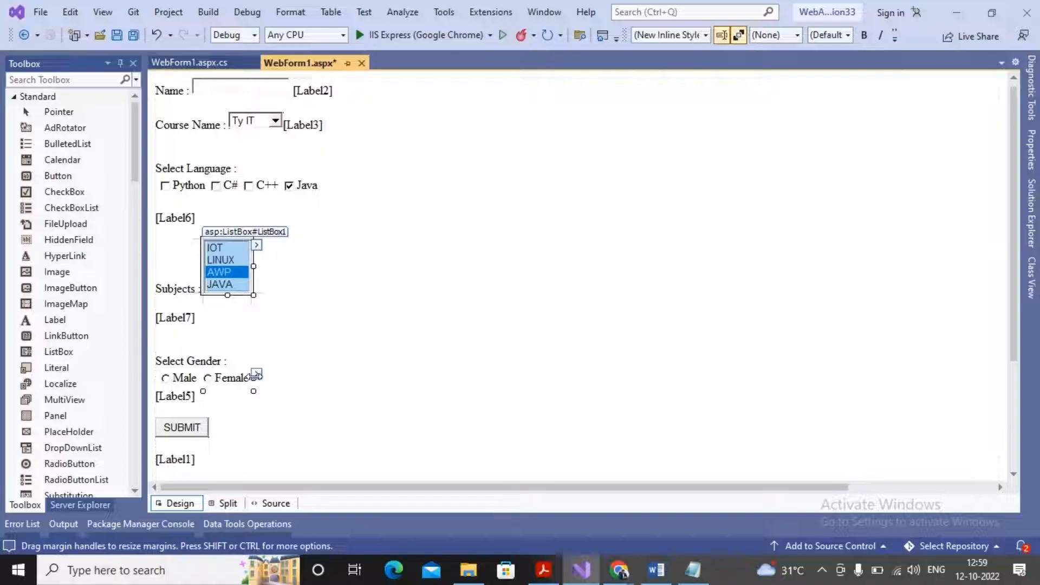
{"action": "left_click", "coordinate": [199, 378]}
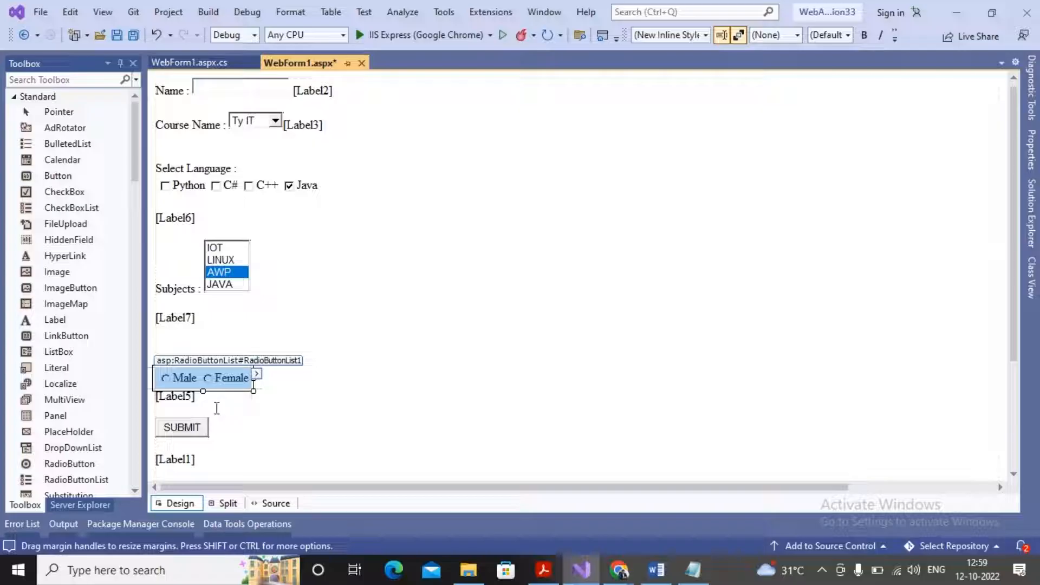
{"action": "left_click", "coordinate": [192, 62]}
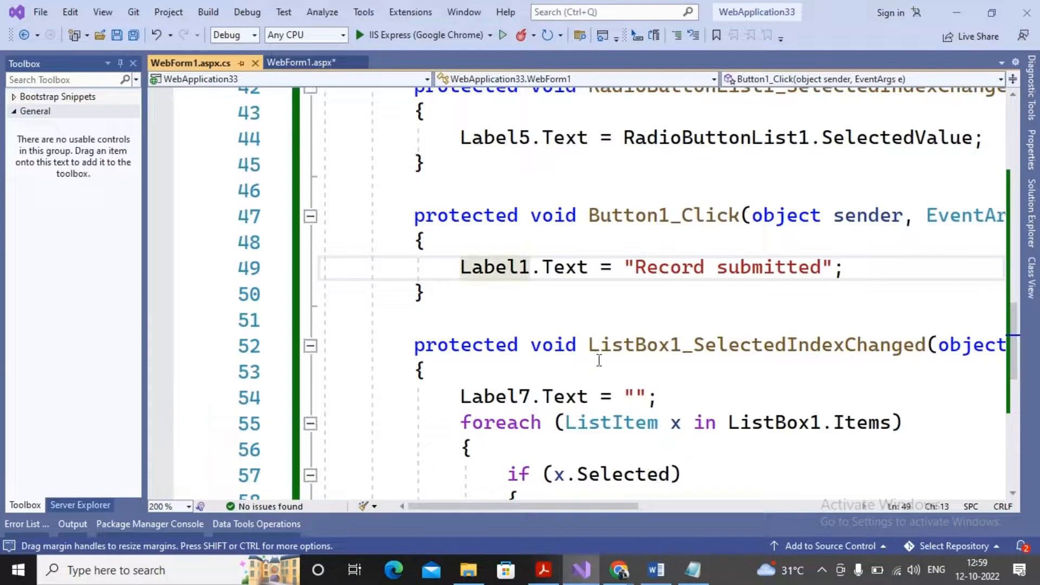
{"action": "mouse_move", "coordinate": [663, 267]}
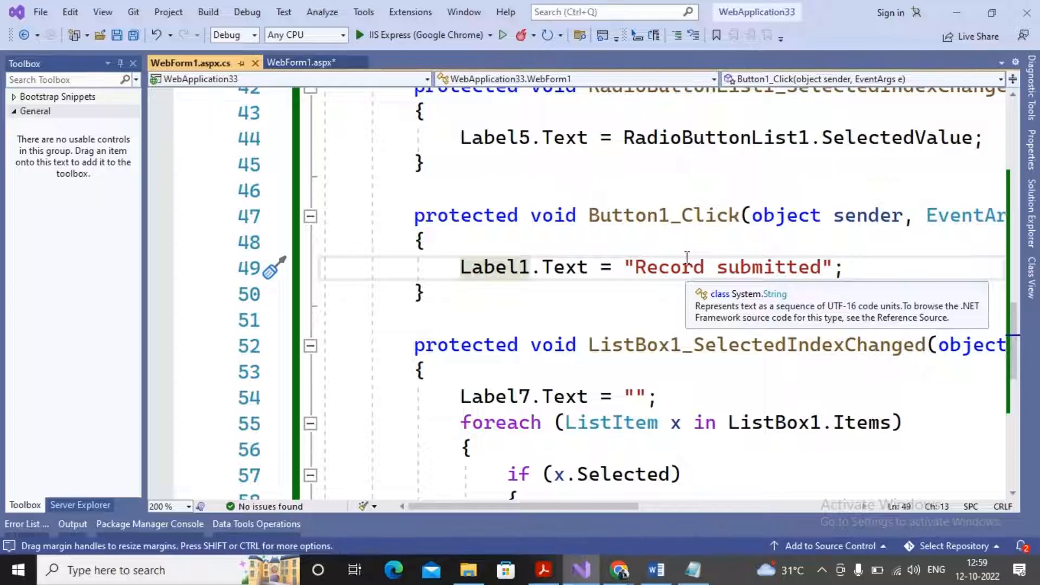
{"action": "left_click", "coordinate": [299, 62]}
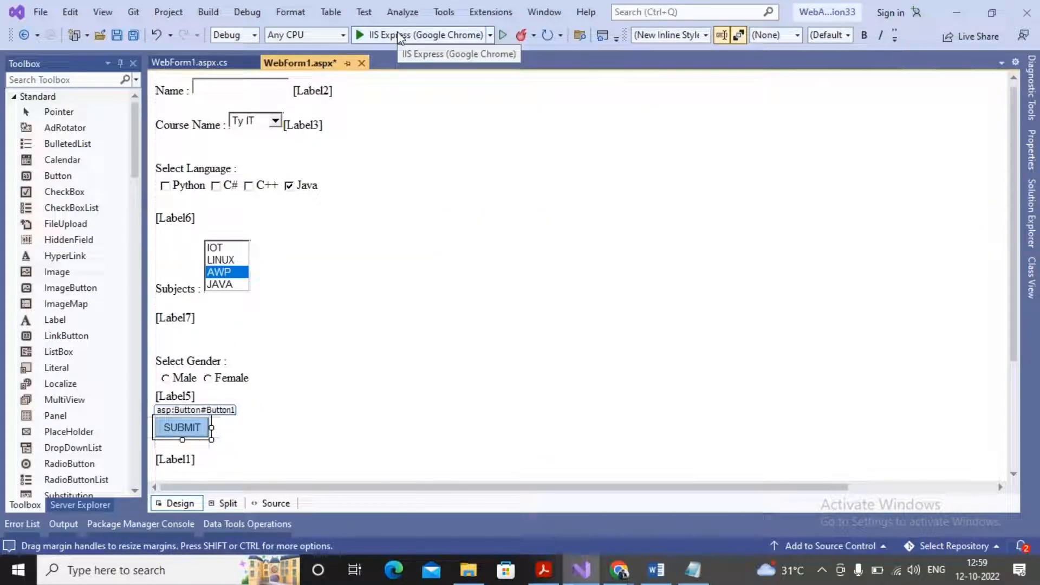
Run the form in Chrome, enter name 'abhay', and pick course BCA then Ty Com.
{"action": "left_click", "coordinate": [358, 35]}
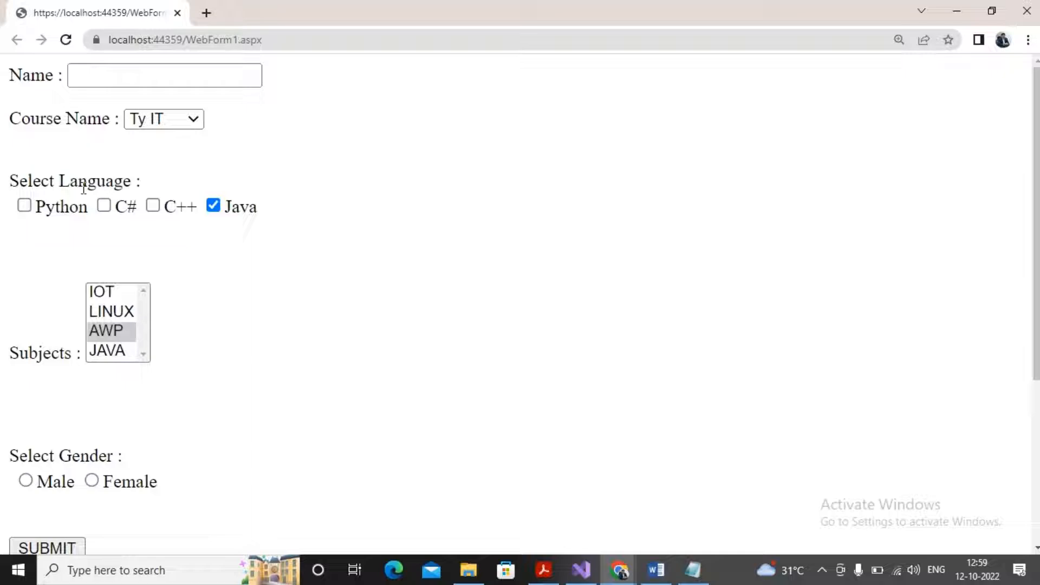
{"action": "left_click", "coordinate": [165, 75]}
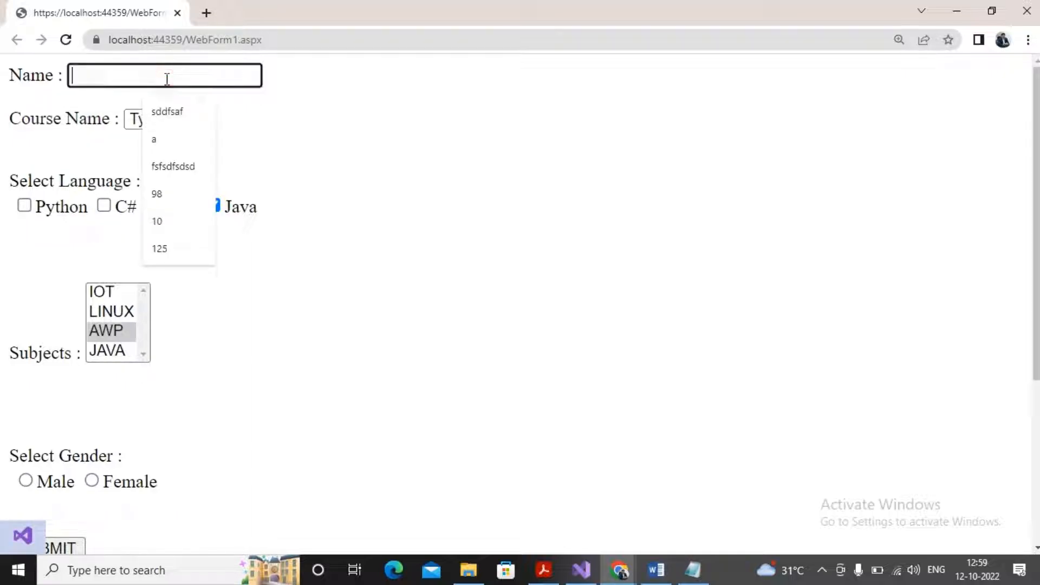
{"action": "type", "text": "abhay"}
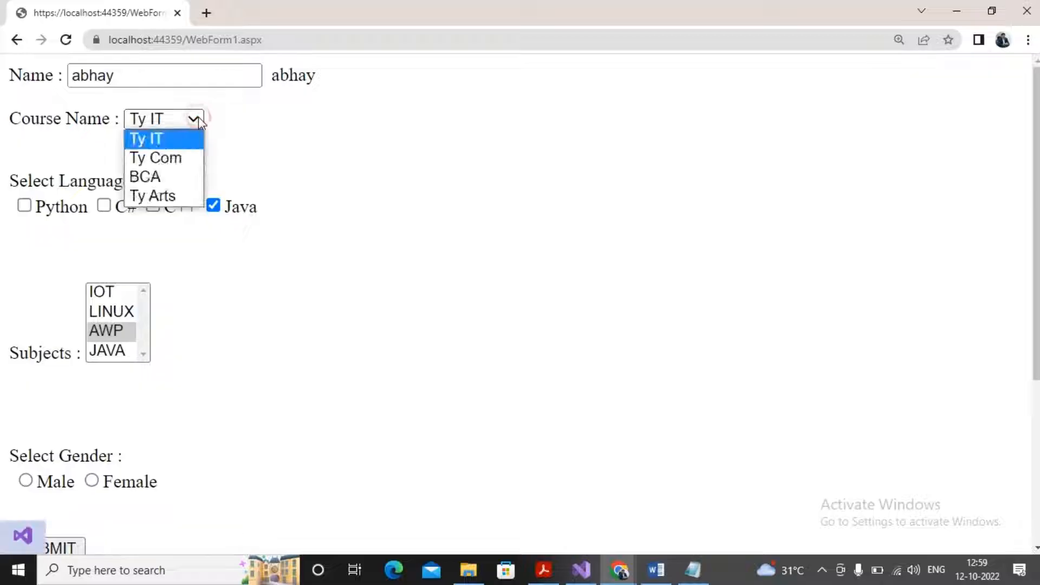
{"action": "left_click", "coordinate": [144, 177]}
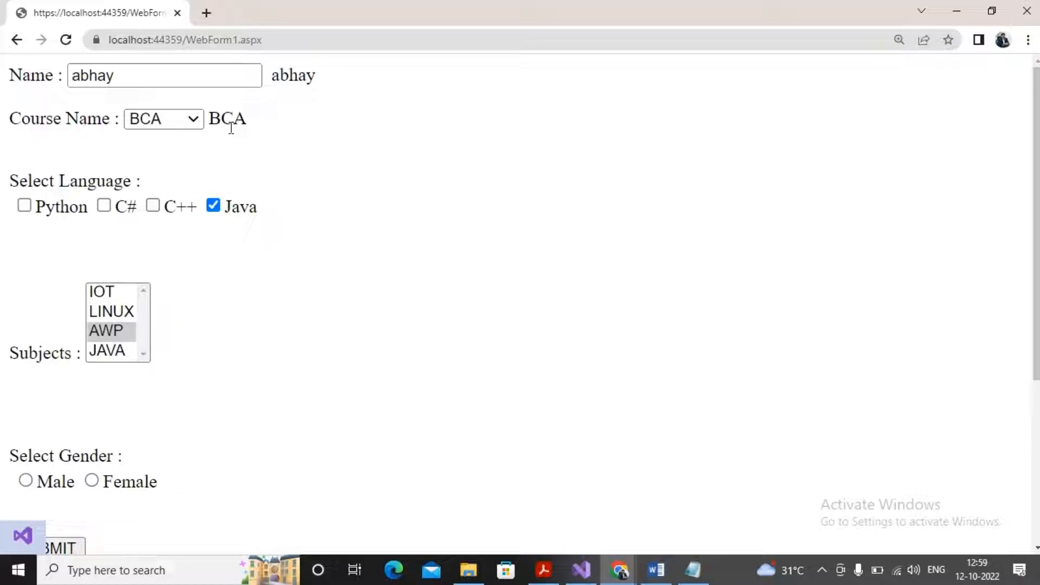
{"action": "left_click", "coordinate": [163, 119]}
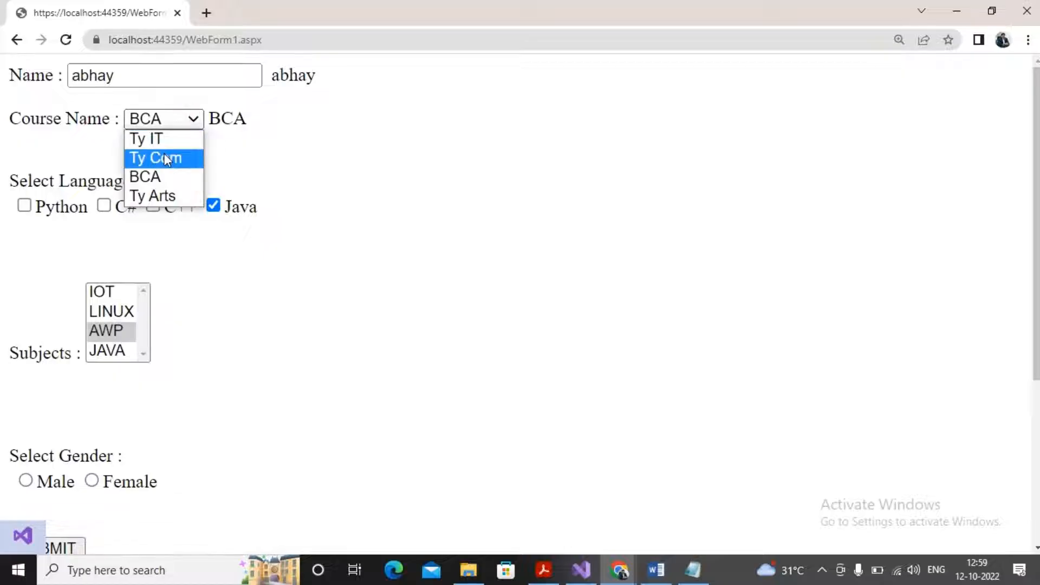
{"action": "left_click", "coordinate": [154, 158]}
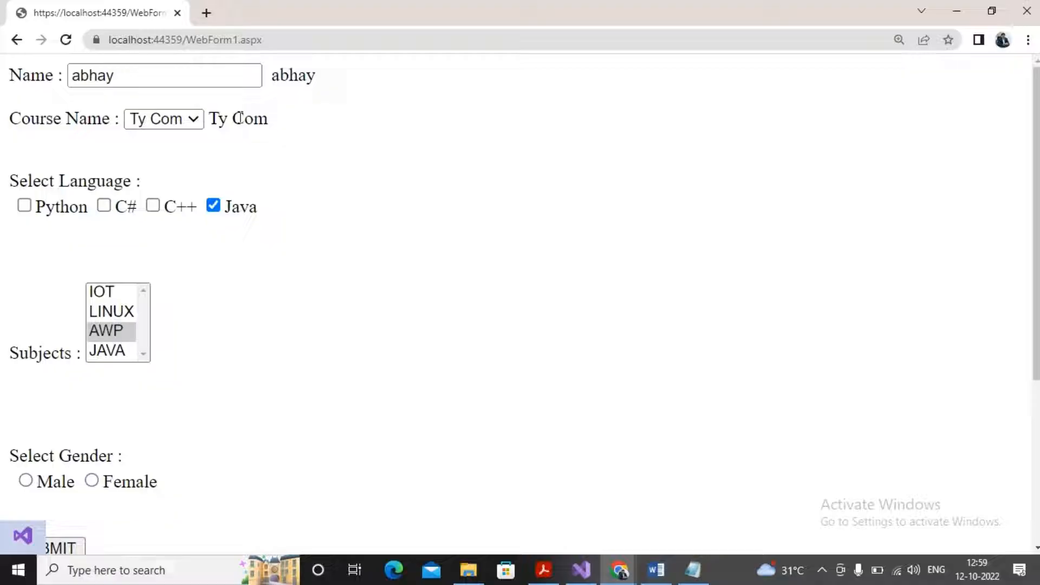
{"action": "left_click", "coordinate": [580, 570]}
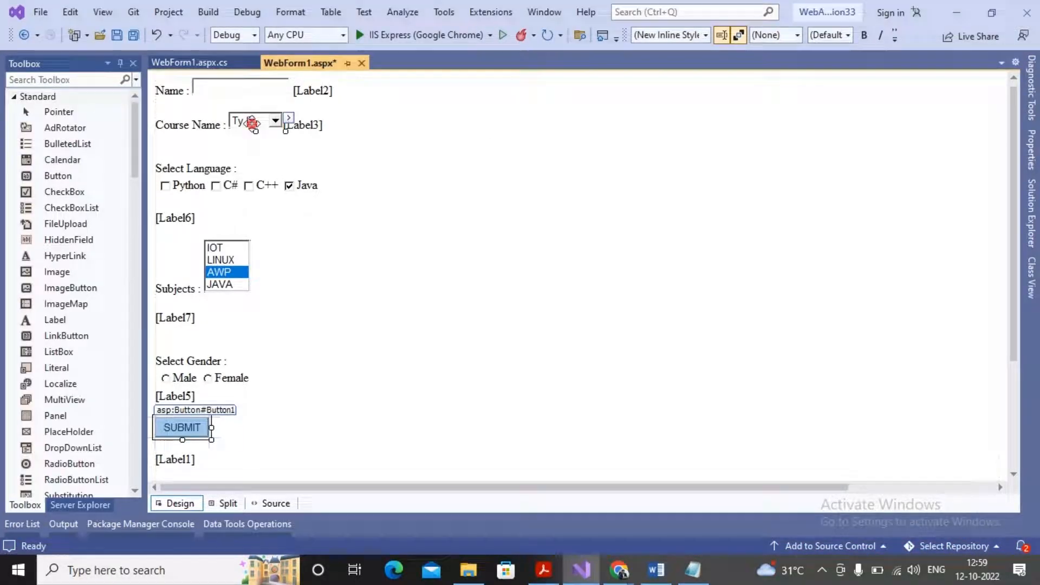
Set DropDownList1's AutoPostBack to False and relaunch the form in Chrome.
{"action": "left_click", "coordinate": [249, 121]}
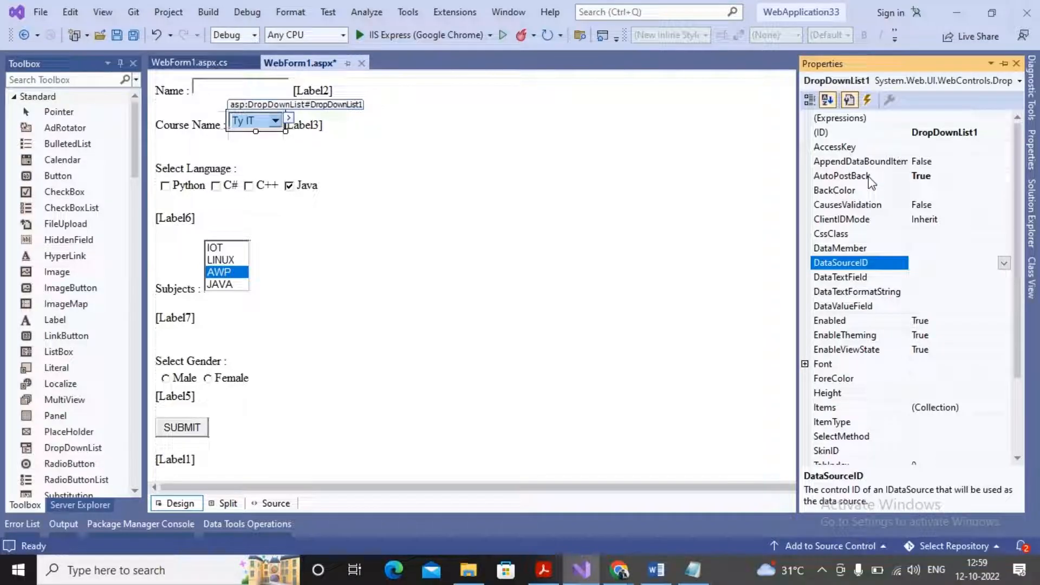
{"action": "left_click", "coordinate": [842, 175]}
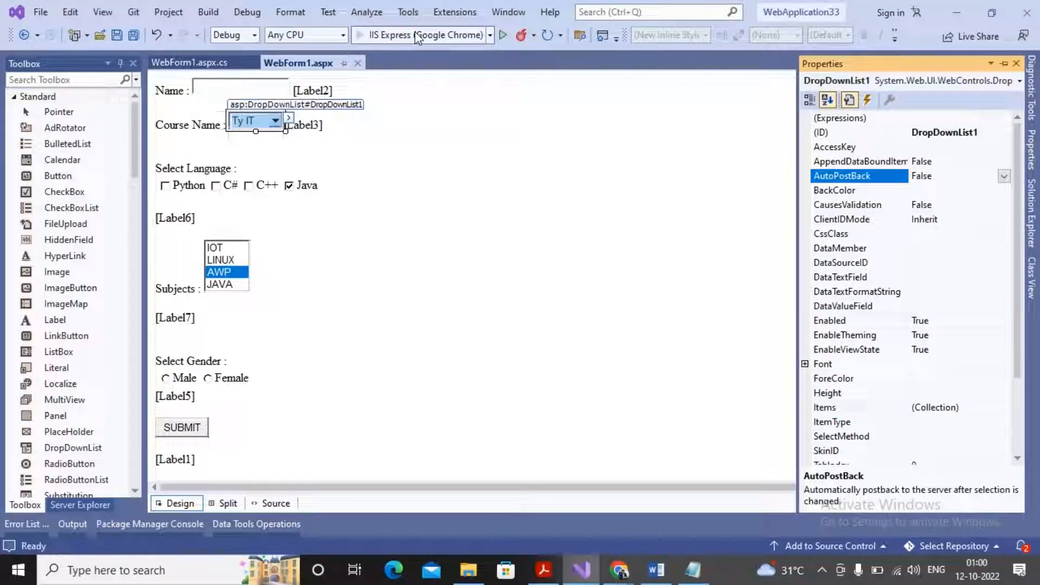
{"action": "left_click", "coordinate": [503, 35]}
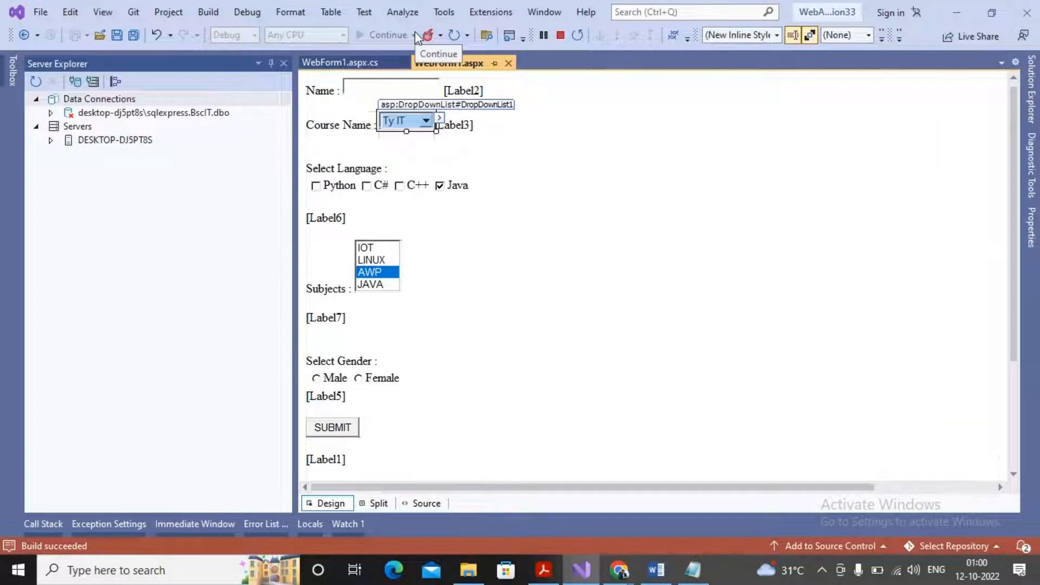
{"action": "left_click", "coordinate": [387, 35]}
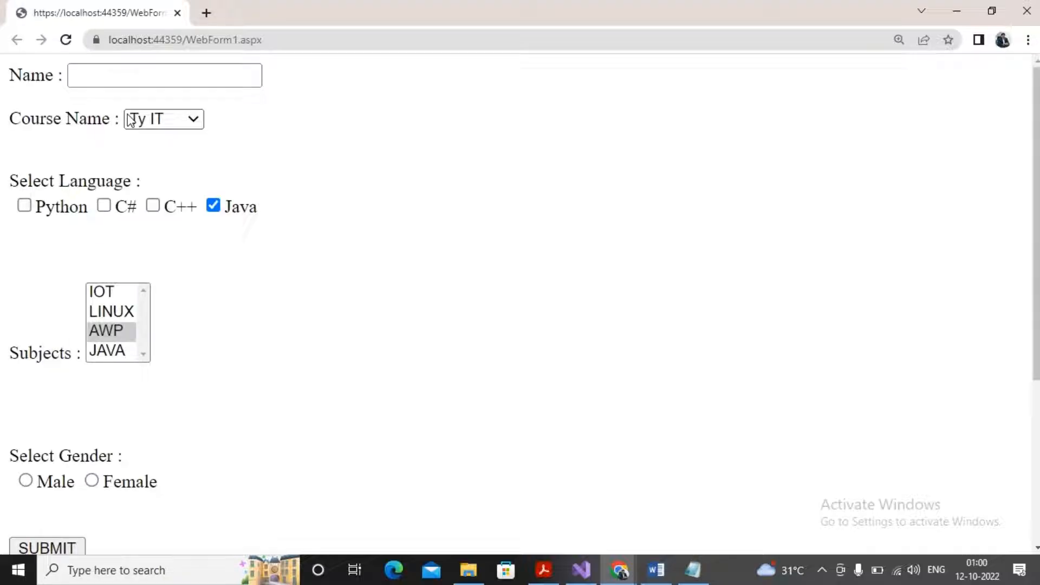
Pick Ty Com then Ty Arts in the course dropdown, confirming no label echoes them.
{"action": "left_click", "coordinate": [163, 118]}
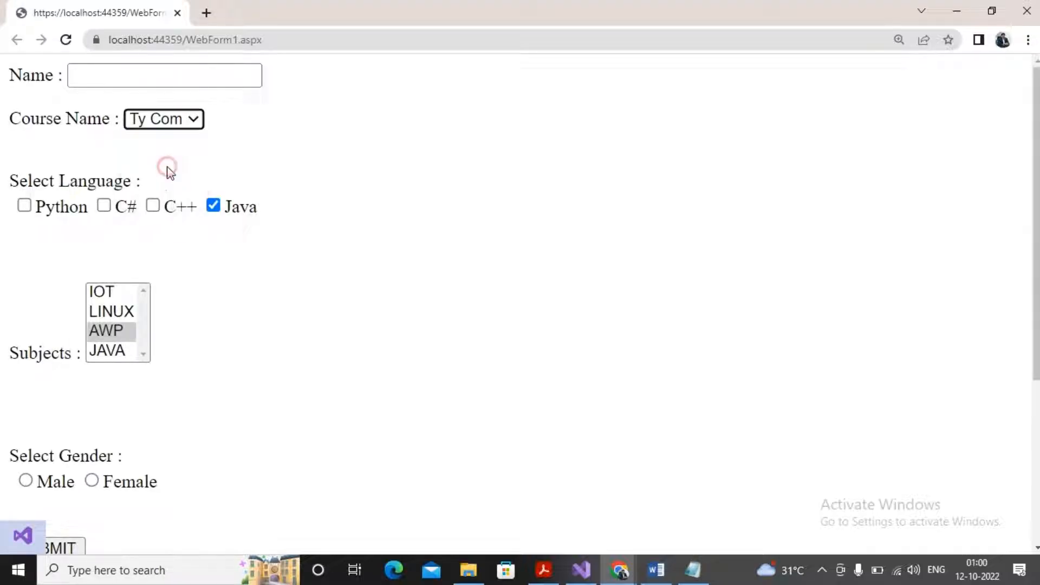
{"action": "left_click", "coordinate": [163, 119]}
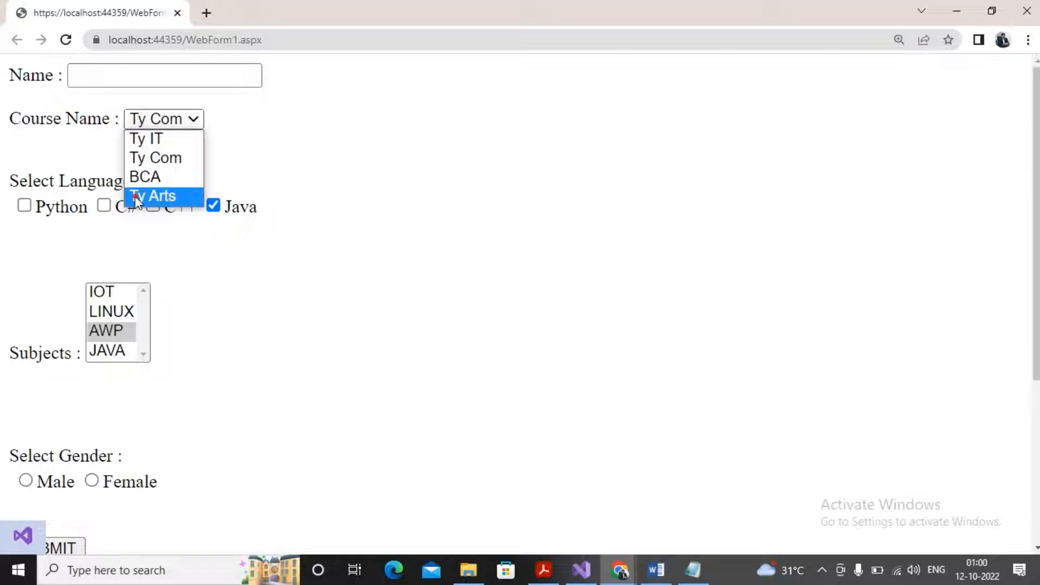
{"action": "left_click", "coordinate": [582, 569]}
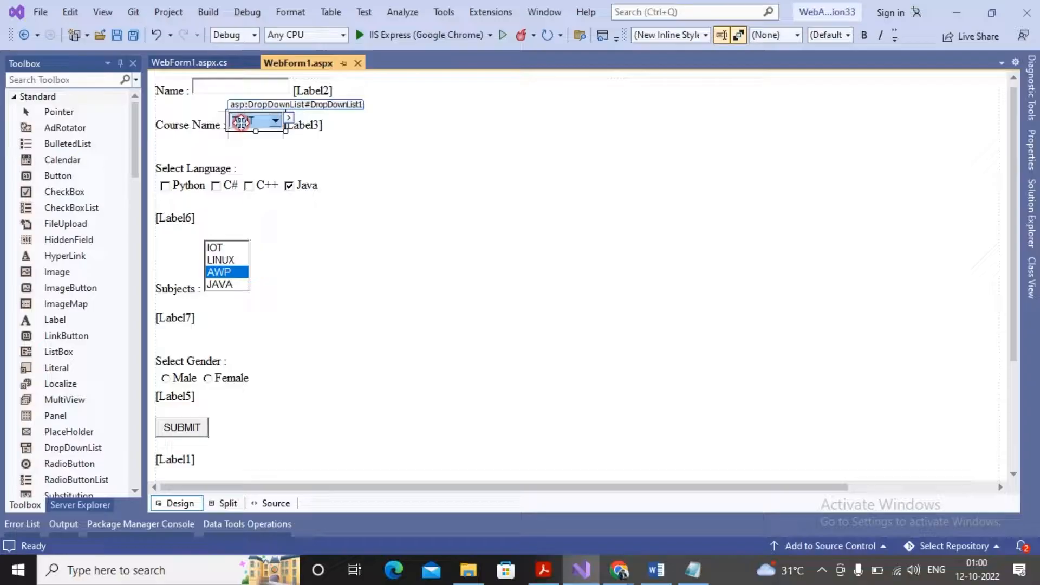
Return to WebForm1.aspx design view and right-click the course DropDownList.
{"action": "left_click", "coordinate": [192, 63]}
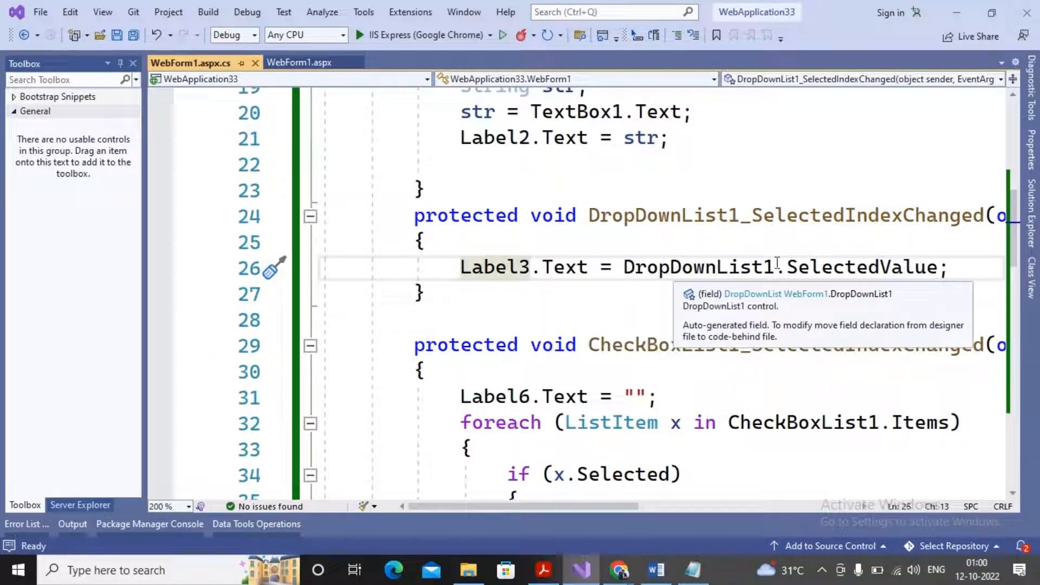
{"action": "mouse_move", "coordinate": [883, 267]}
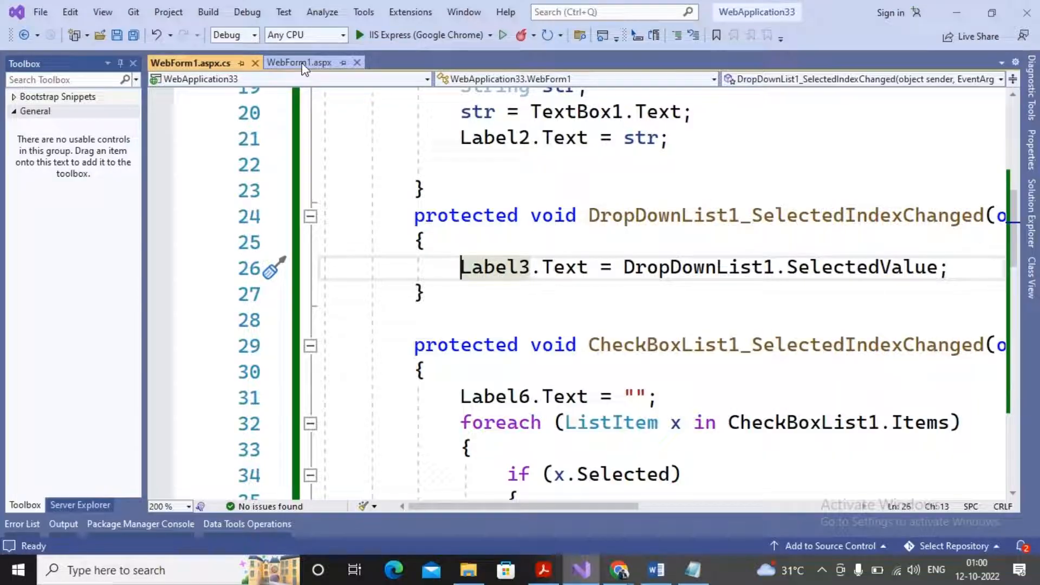
{"action": "right_click", "coordinate": [252, 120]}
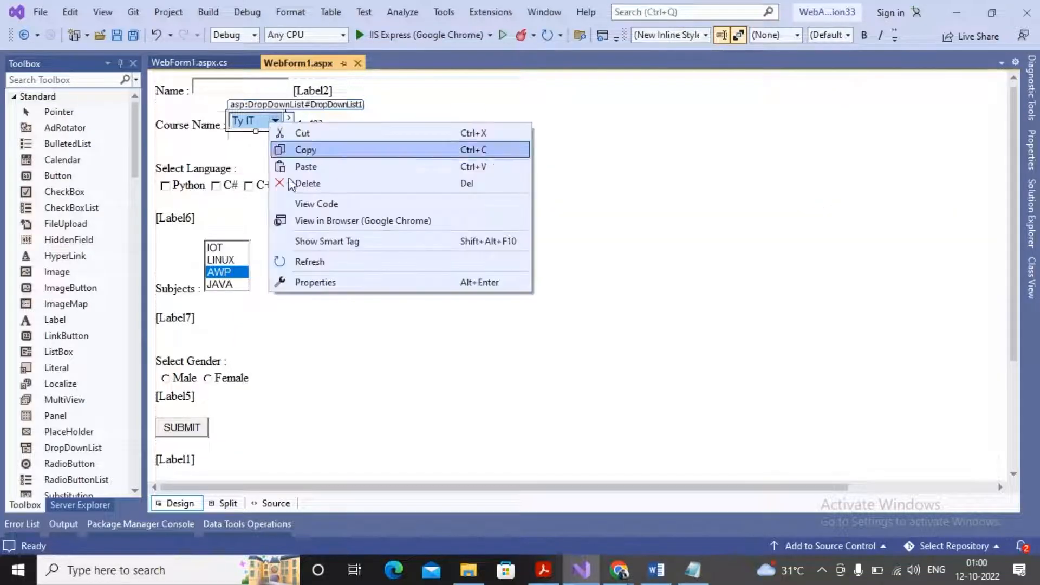
Open DropDownList1's Properties and check that AutoPostBack is True.
{"action": "left_click", "coordinate": [315, 281]}
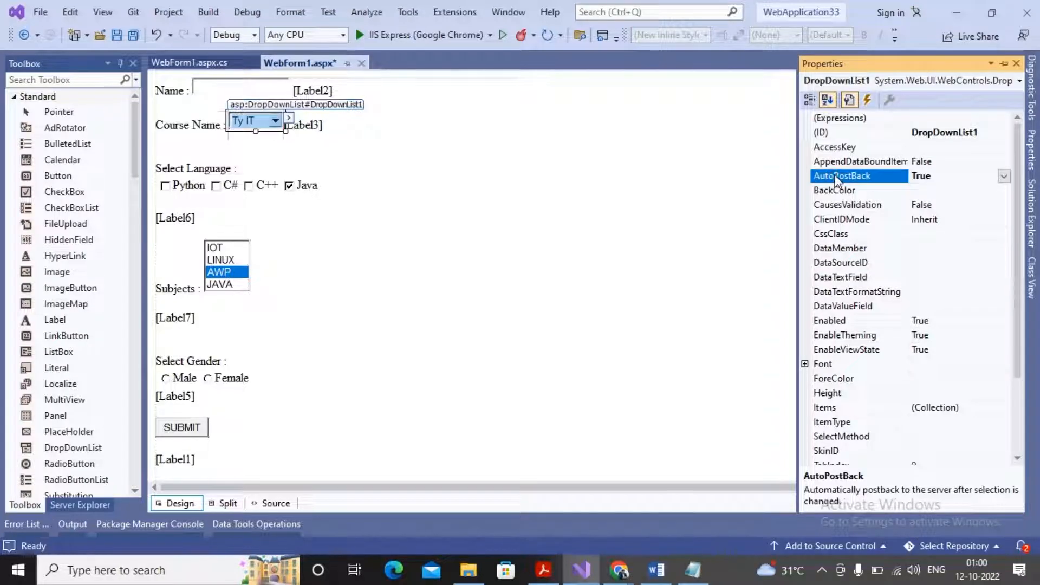
{"action": "left_click", "coordinate": [226, 265]}
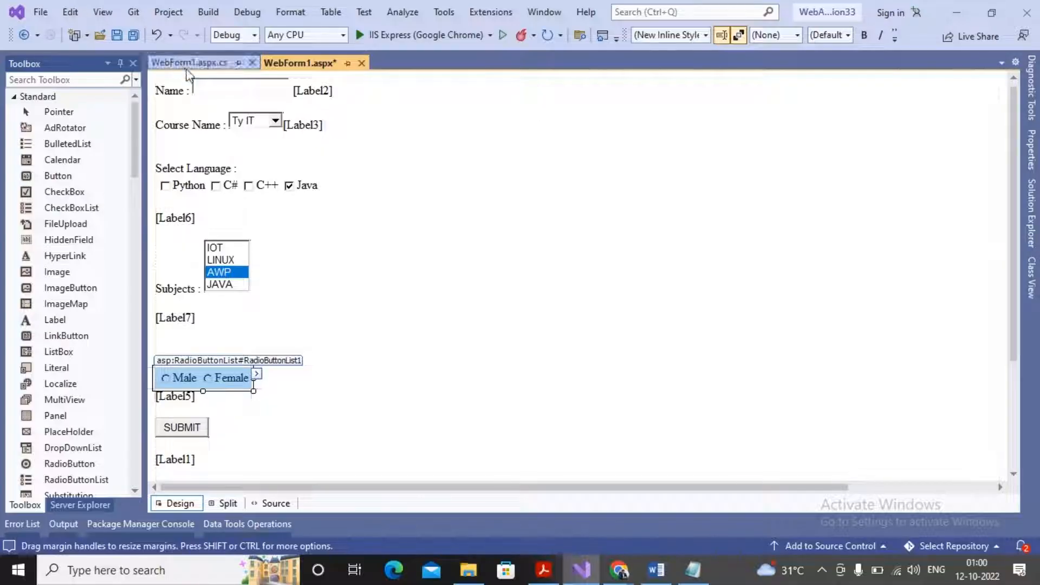
Scroll through the subjects, gender and list box handlers in WebForm1.aspx.cs.
{"action": "left_click", "coordinate": [189, 63]}
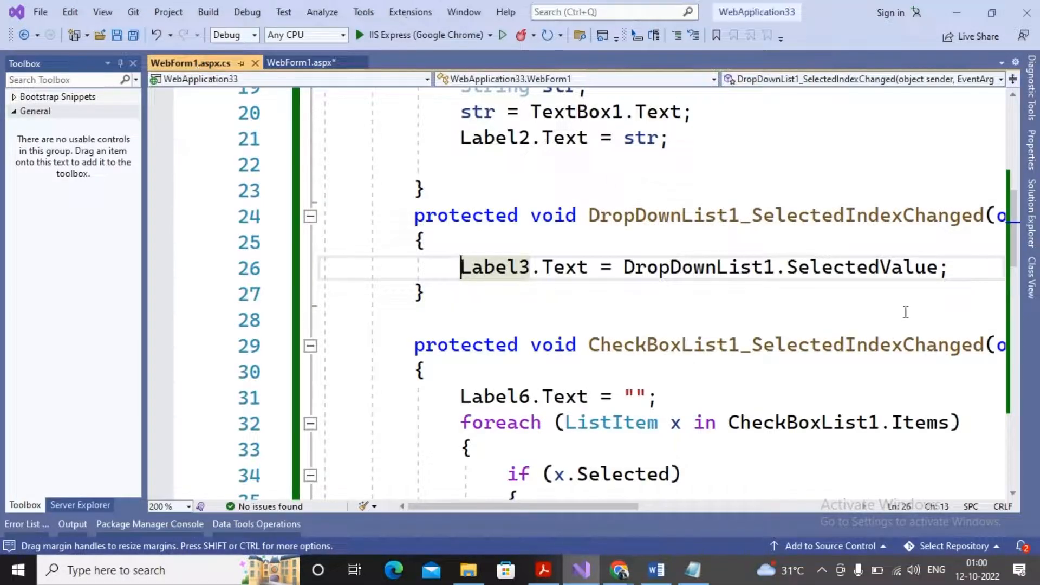
{"action": "scroll", "scroll_direction": "down", "scroll_amount": 3}
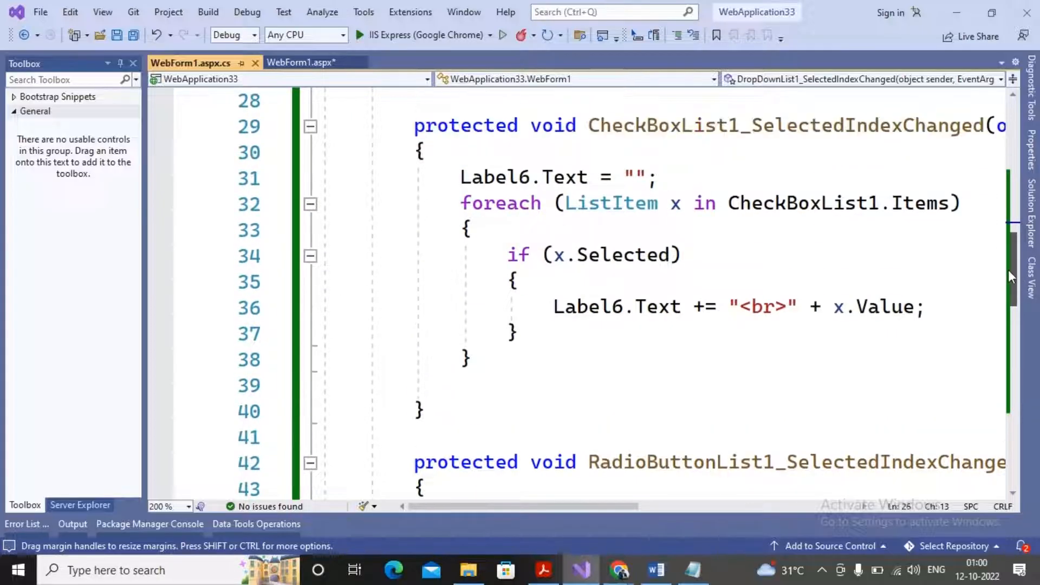
{"action": "scroll", "scroll_direction": "up", "scroll_amount": 3}
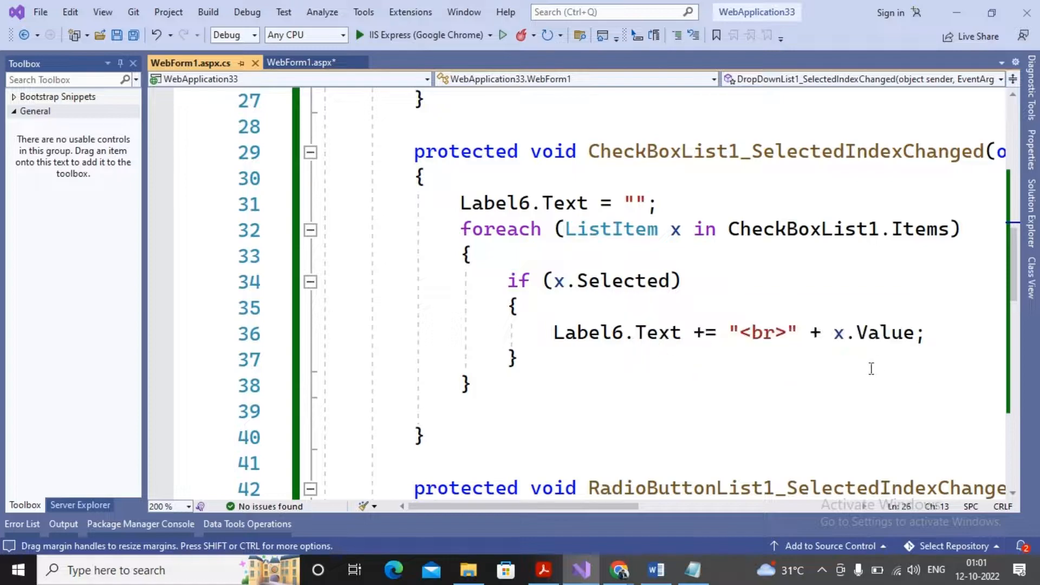
{"action": "mouse_move", "coordinate": [780, 405]}
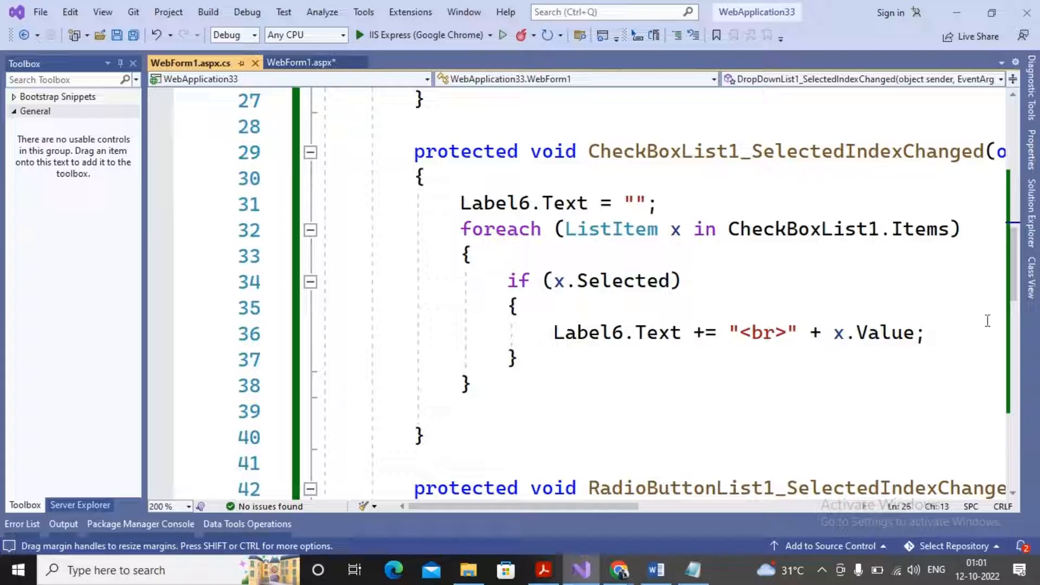
{"action": "scroll", "scroll_direction": "down", "scroll_amount": 3}
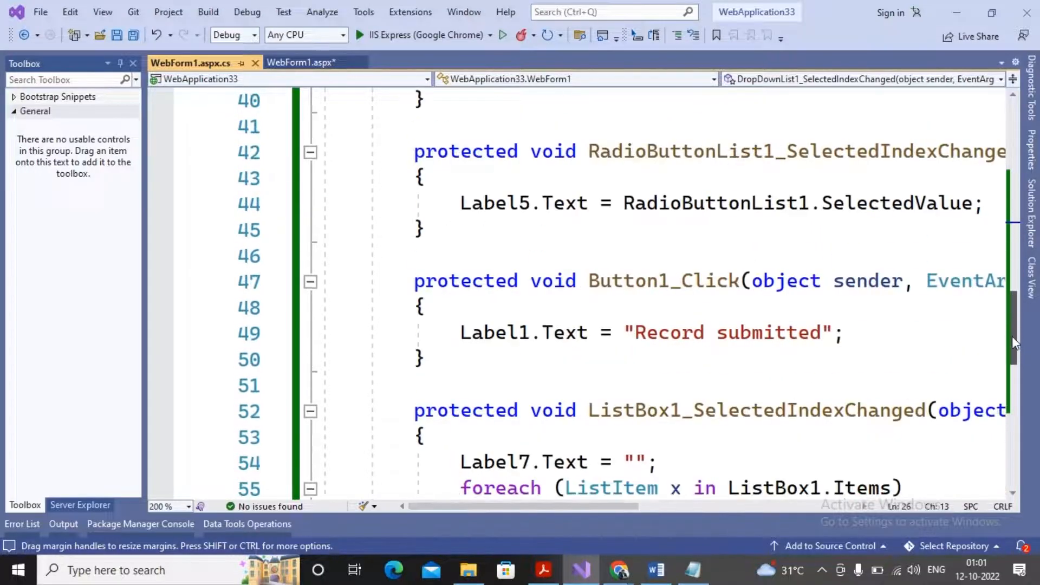
{"action": "mouse_move", "coordinate": [883, 203]}
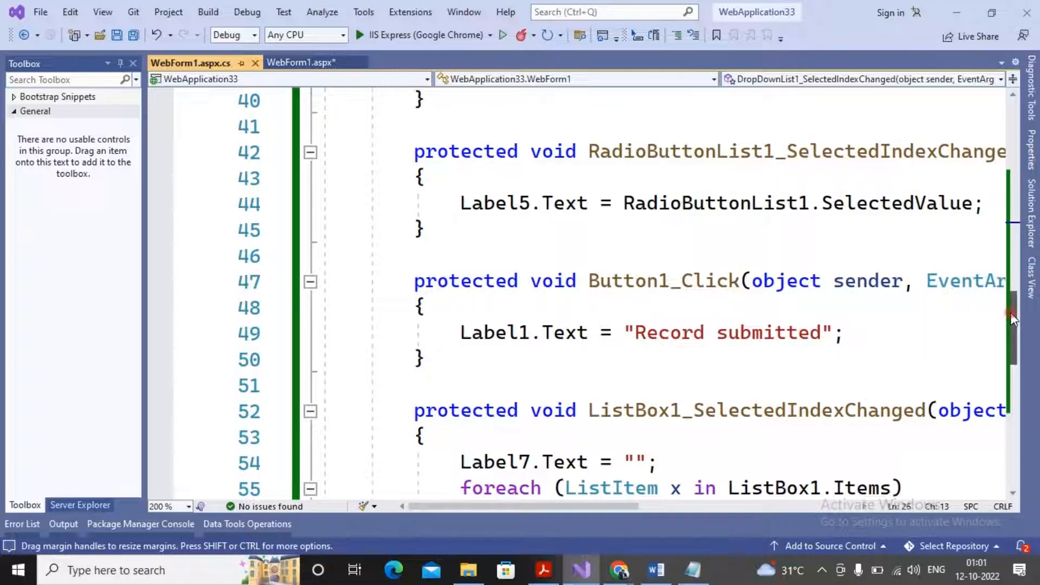
{"action": "scroll", "scroll_direction": "down", "scroll_amount": 3}
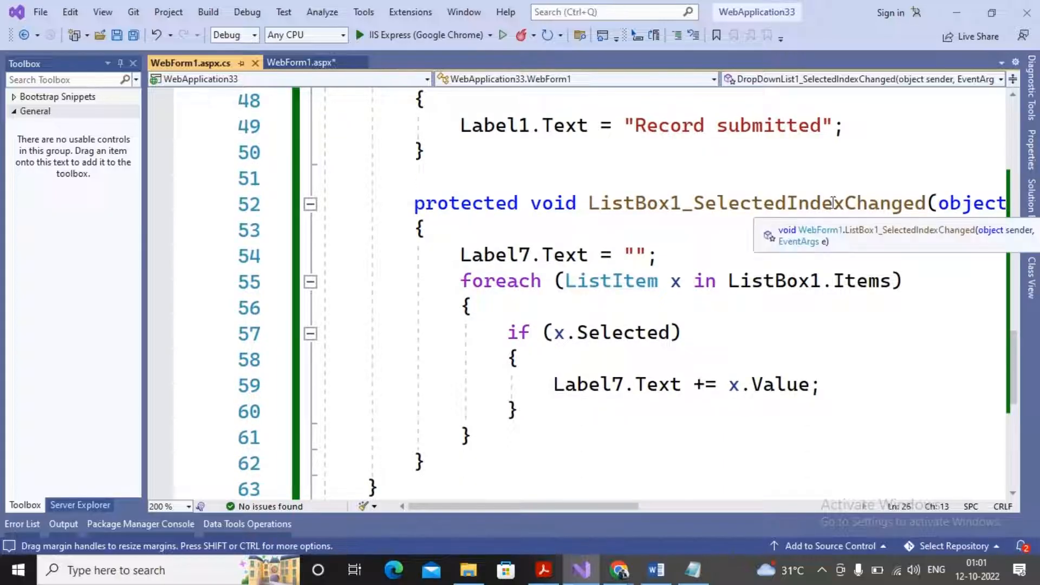
{"action": "mouse_move", "coordinate": [611, 281]}
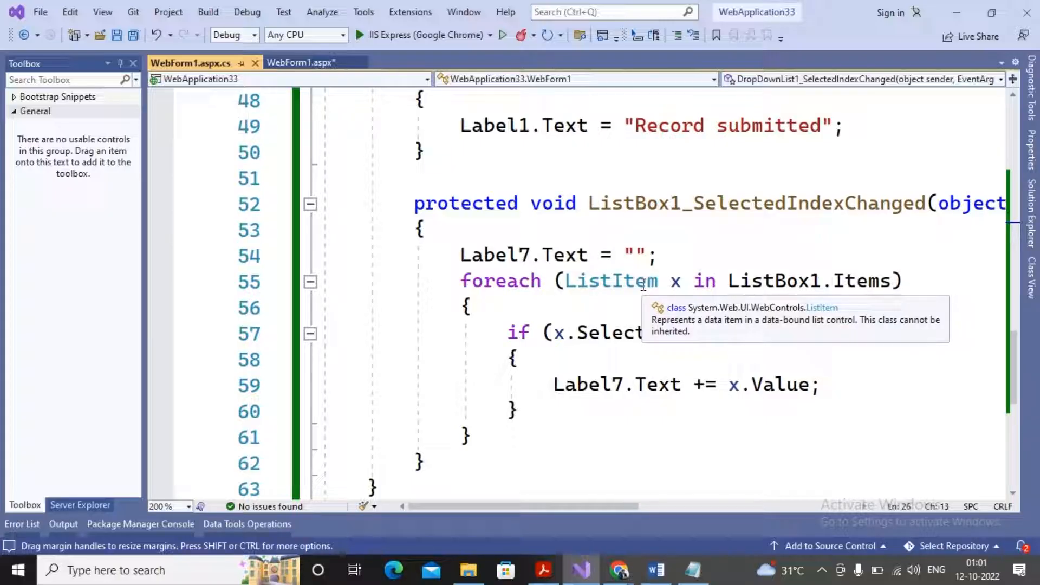
{"action": "mouse_move", "coordinate": [609, 344]}
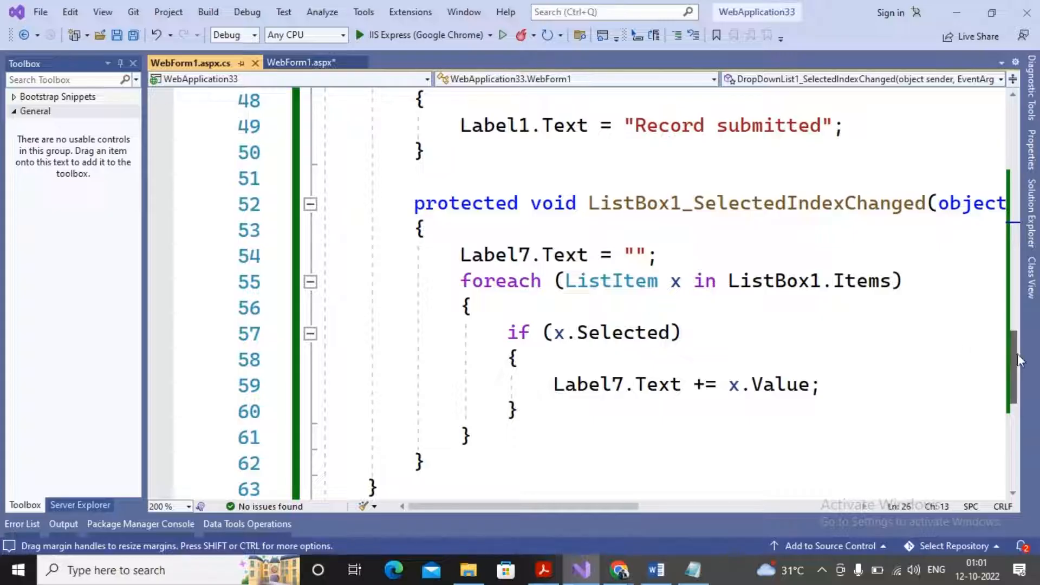
{"action": "scroll", "scroll_direction": "up", "scroll_amount": 3}
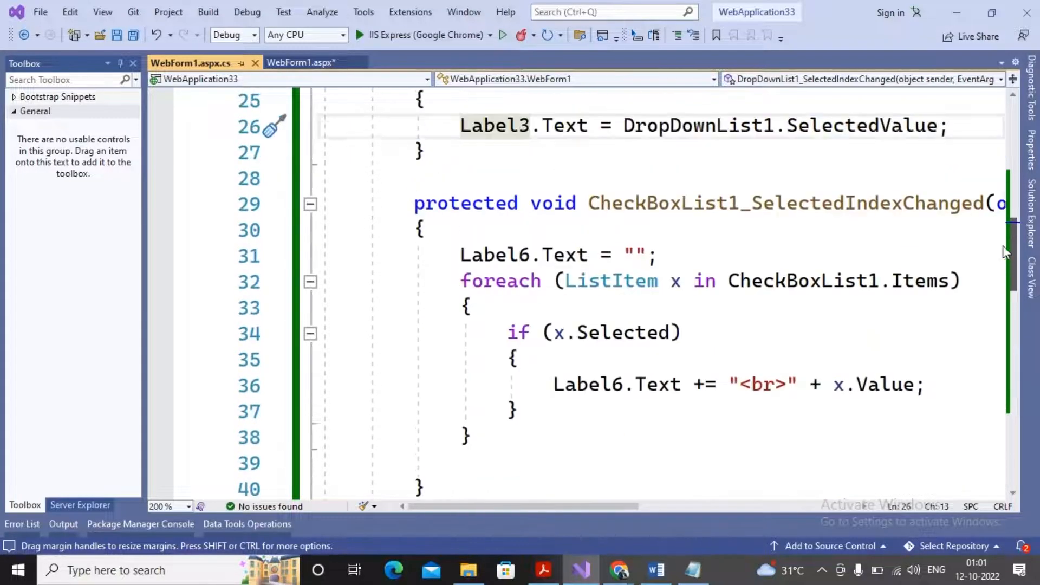
{"action": "scroll", "scroll_direction": "up", "scroll_amount": 3}
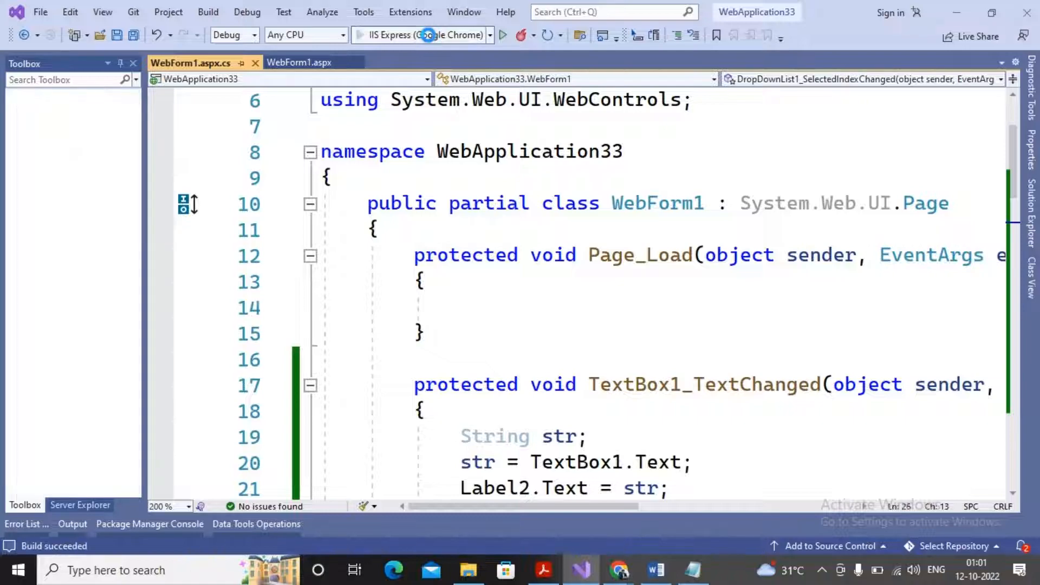
Launch the form in Chrome, enter name 'dfgsdgsd', and choose the Ty Com course.
{"action": "left_click", "coordinate": [503, 35]}
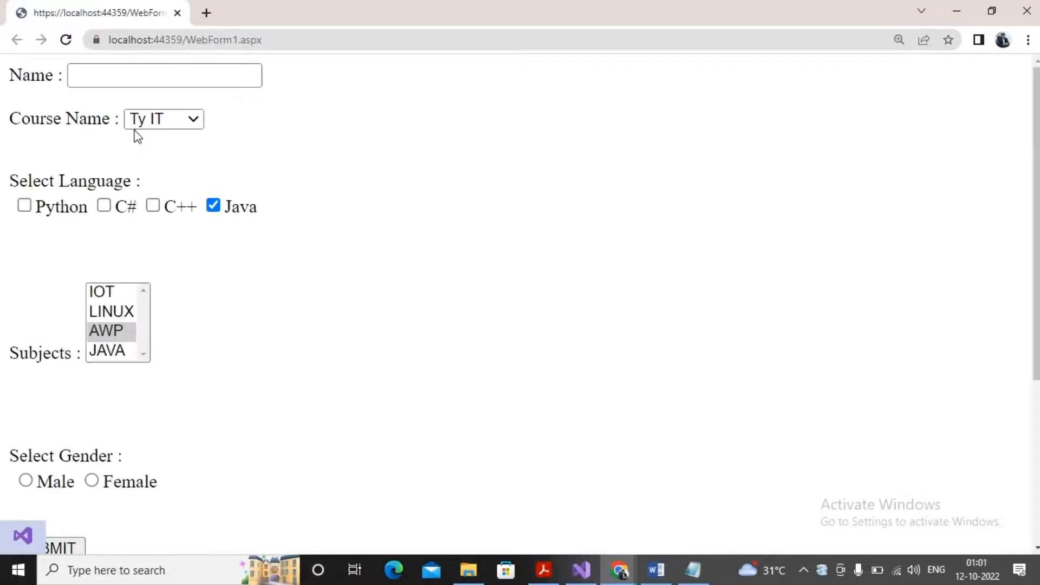
{"action": "type", "text": "dfgsdgsd"}
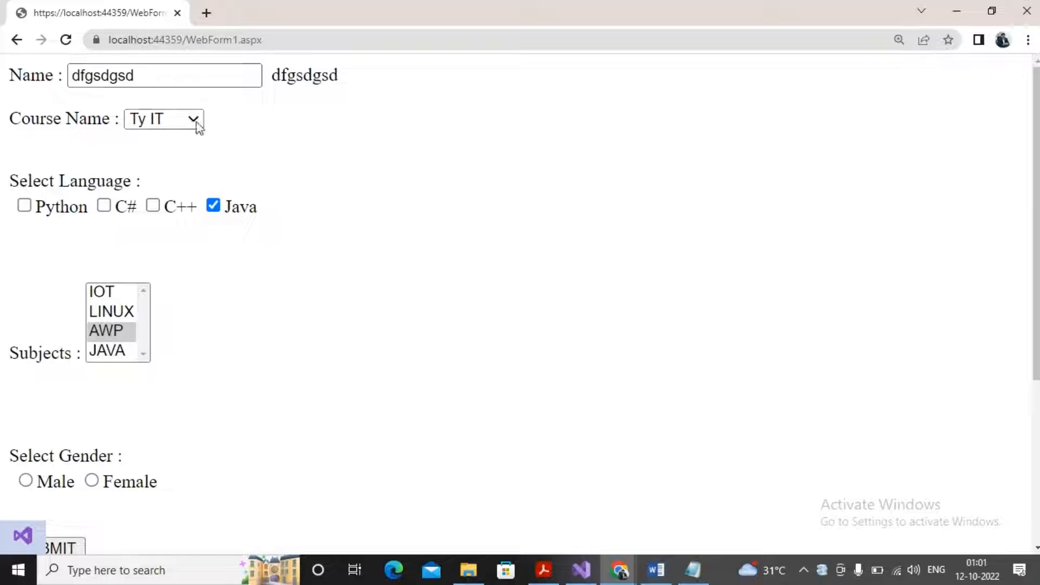
{"action": "left_click", "coordinate": [162, 119]}
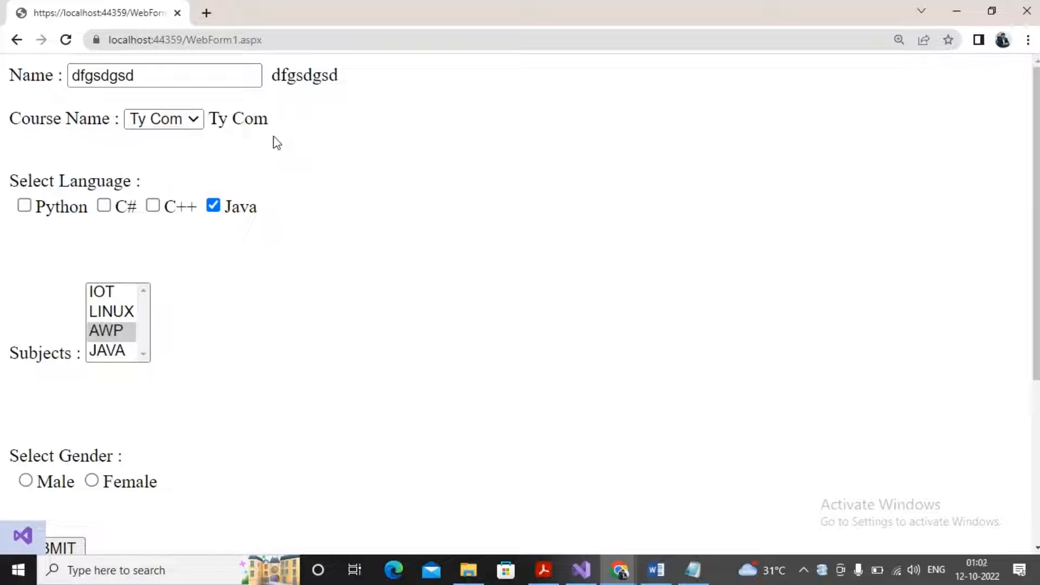
{"action": "left_click", "coordinate": [152, 206]}
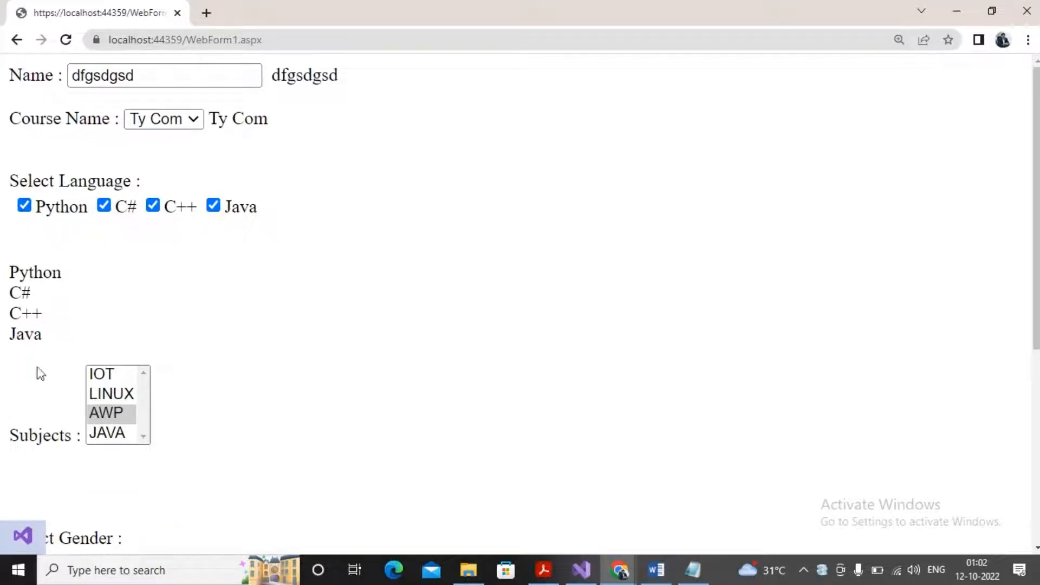
Untick Java, select JAVA in the subject list box, and scroll down the form.
{"action": "left_click", "coordinate": [213, 206]}
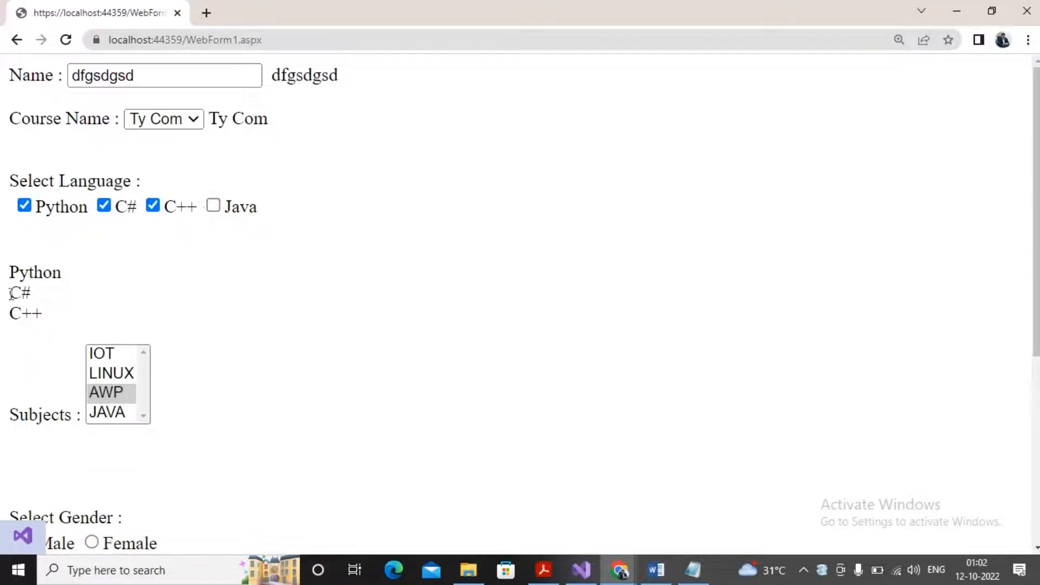
{"action": "left_click", "coordinate": [112, 373]}
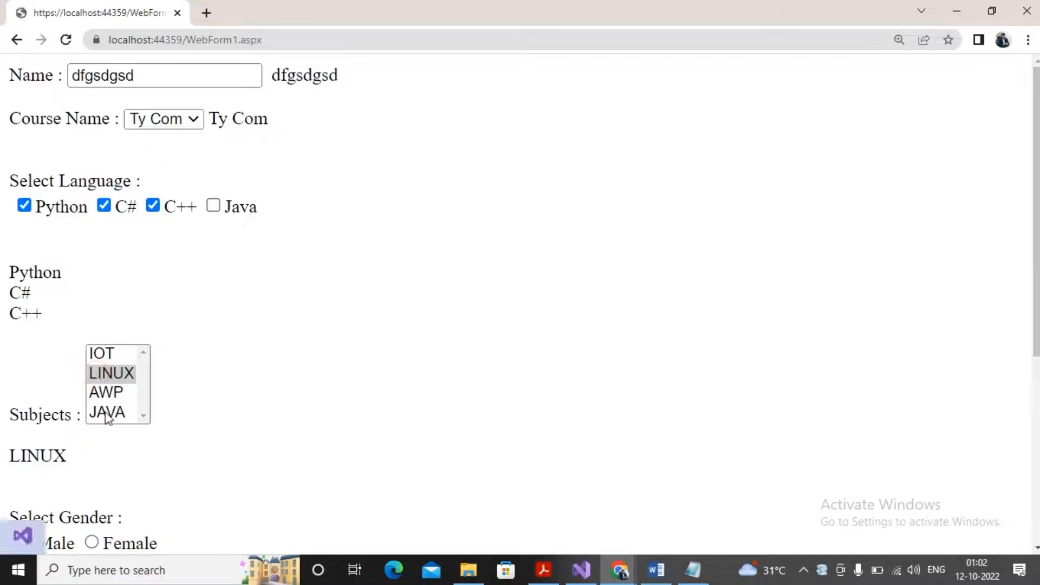
{"action": "left_click", "coordinate": [107, 412]}
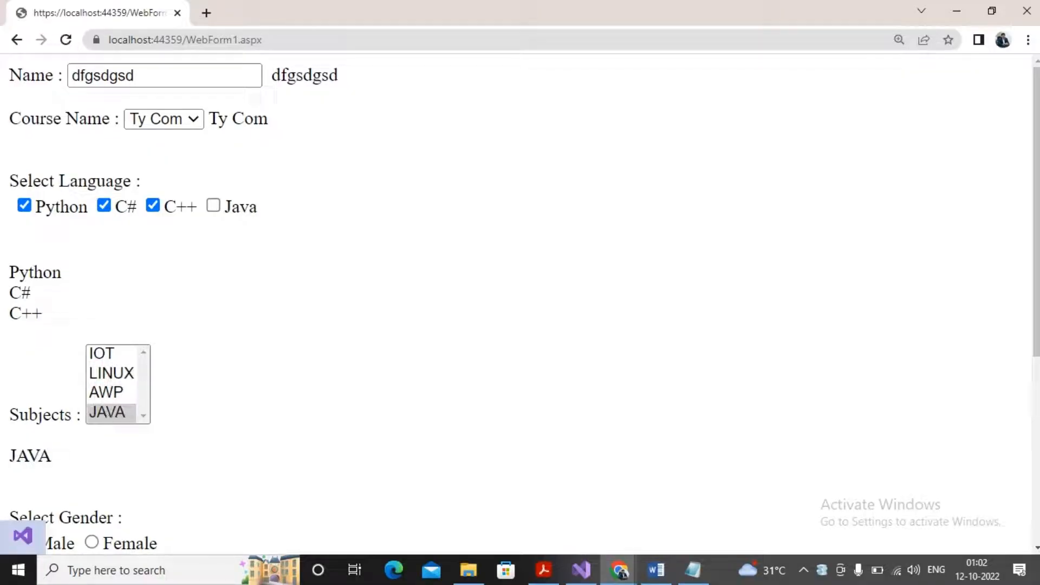
{"action": "scroll", "scroll_direction": "down", "scroll_amount": 3}
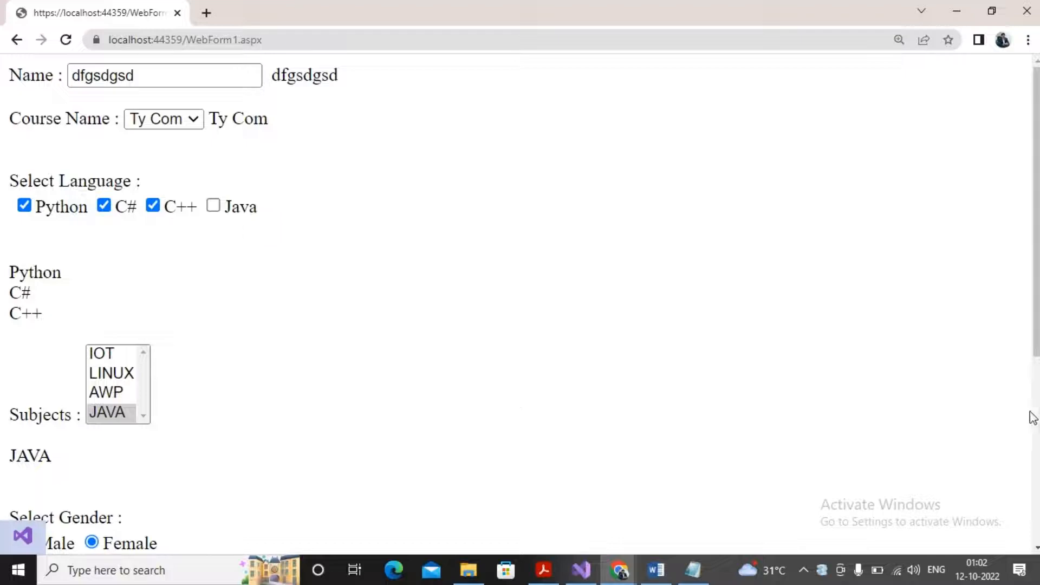
{"action": "scroll", "scroll_direction": "down", "scroll_amount": 3}
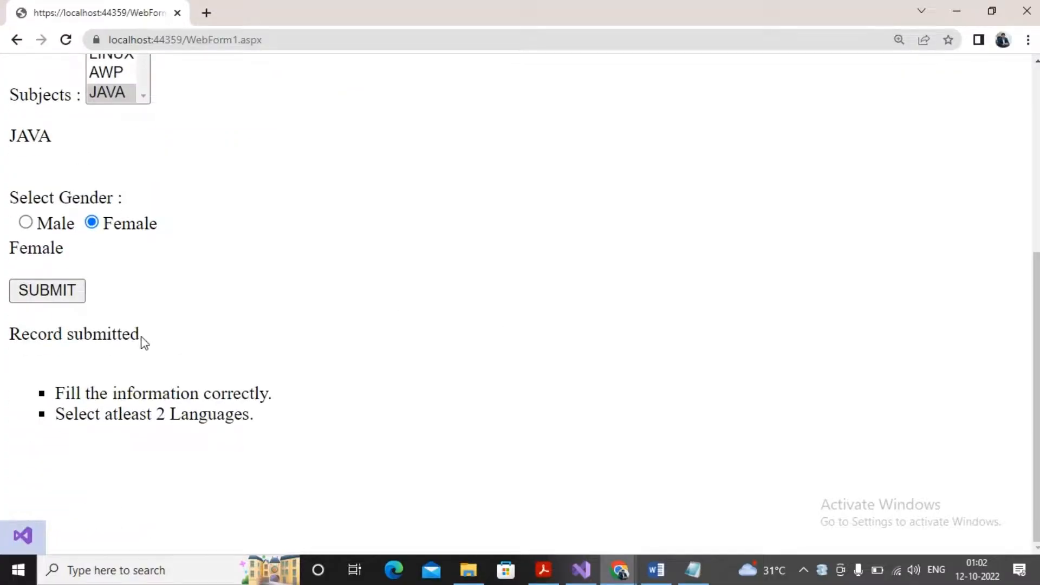
{"action": "mouse_move", "coordinate": [954, 154]}
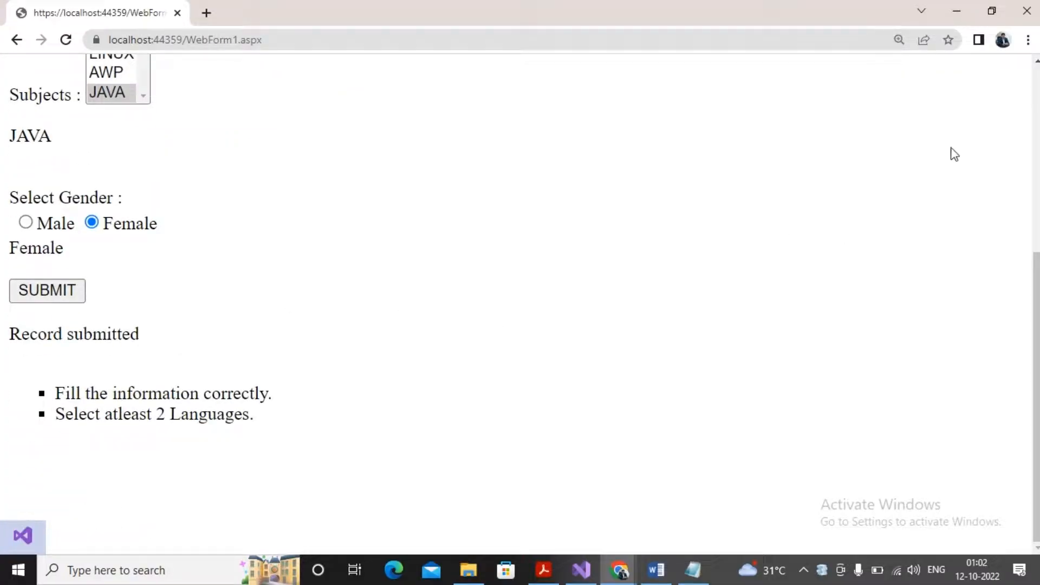